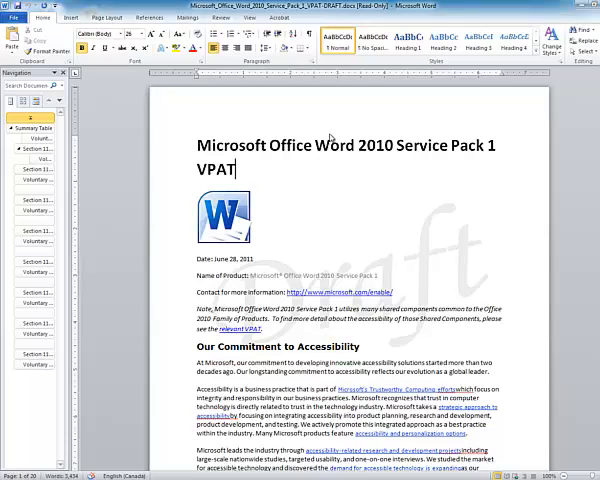
{"action": "mouse_move", "coordinate": [298, 180]}
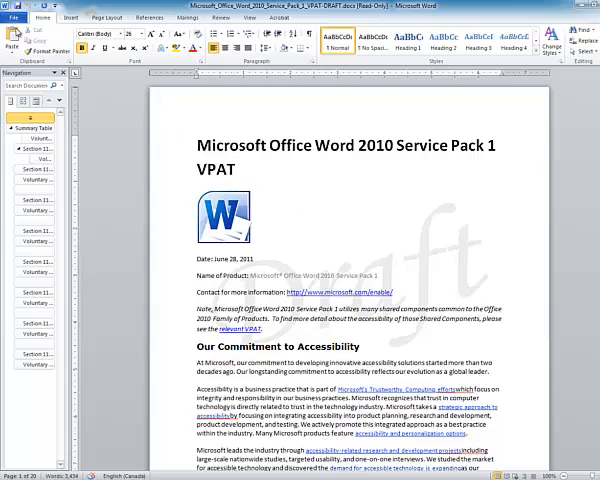
Run Check Accessibility from File > Info > Check for Issues on the VPAT document.
{"action": "left_click", "coordinate": [17, 17]}
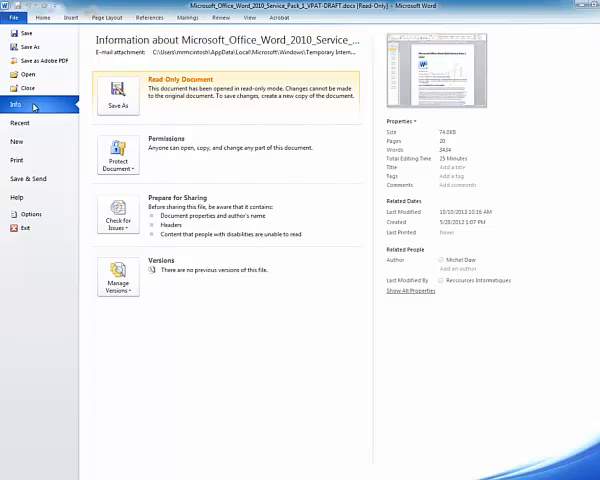
{"action": "mouse_move", "coordinate": [117, 218]}
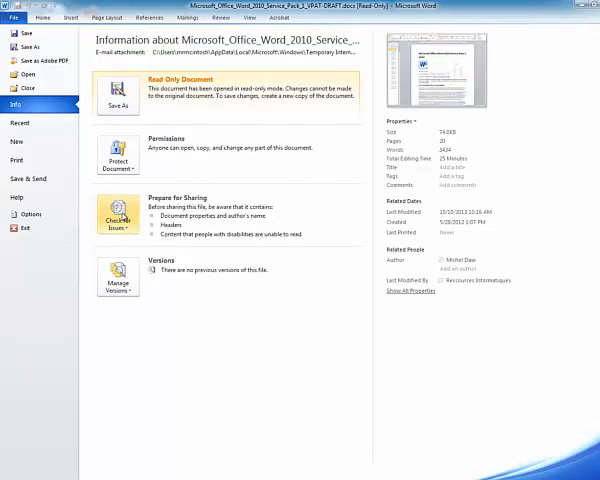
{"action": "left_click", "coordinate": [117, 218]}
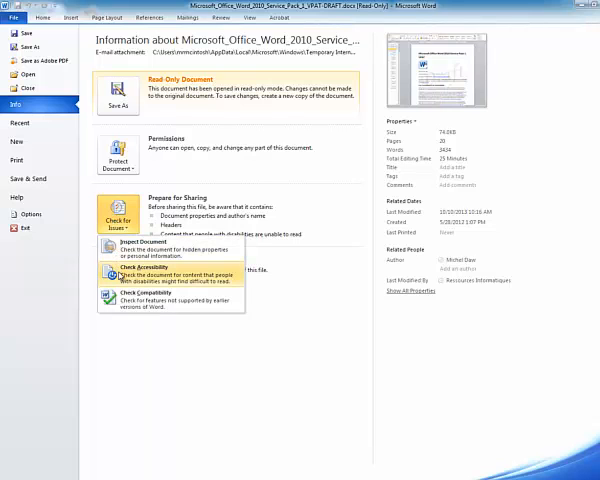
{"action": "left_click", "coordinate": [140, 268]}
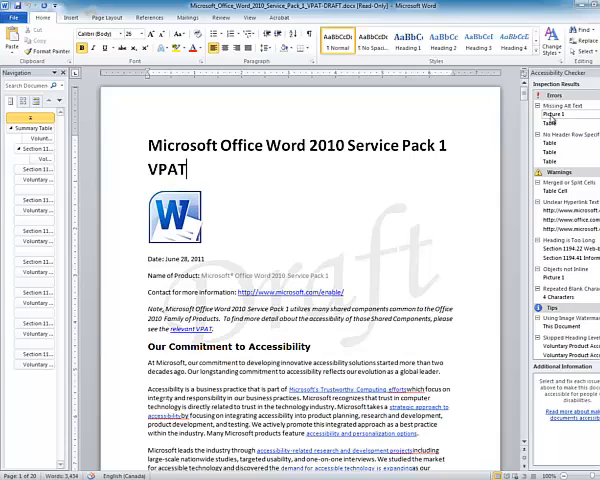
Jump to Picture 1 under Missing Alt Text and select the Word logo.
{"action": "left_click", "coordinate": [174, 228]}
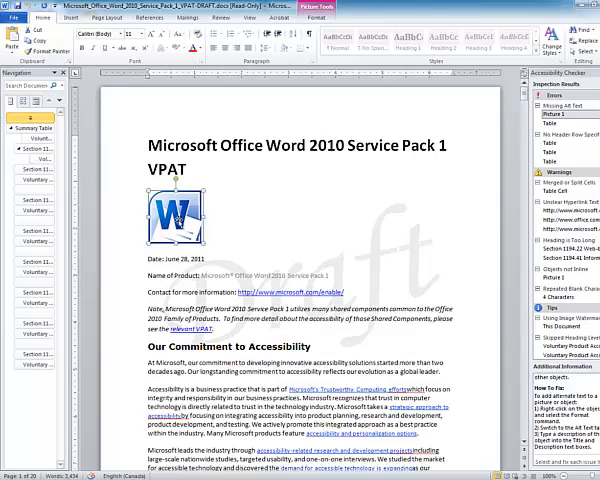
{"action": "left_click", "coordinate": [165, 215]}
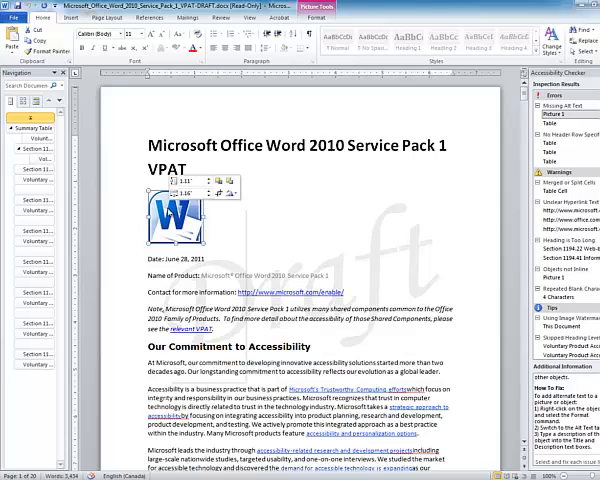
In Format Picture's Alt Text, type a title naming Microsoft Word for the logo.
{"action": "right_click", "coordinate": [170, 215]}
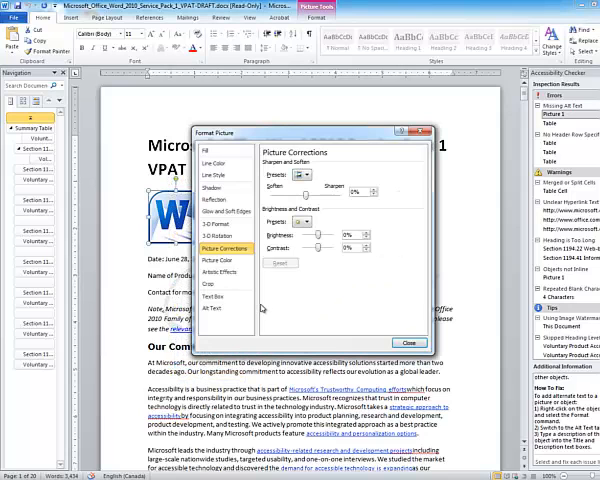
{"action": "left_click", "coordinate": [222, 308]}
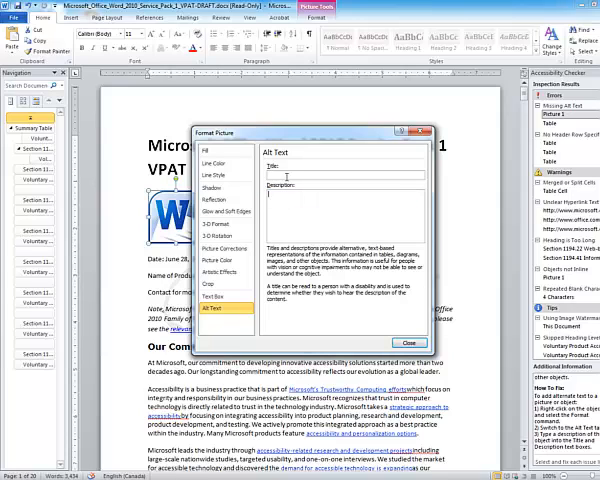
{"action": "type", "text": "Microsof"}
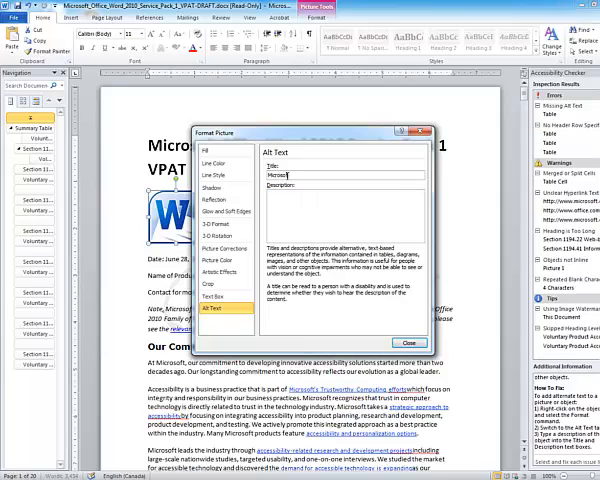
{"action": "type", "text": "word"}
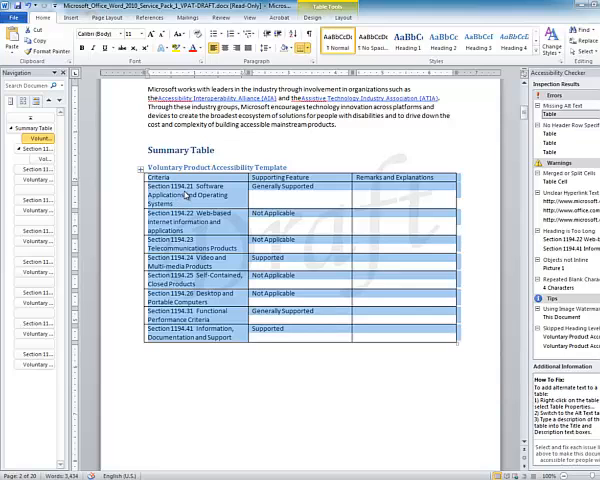
Set the Summary Table's alt text title 'Criteria Table' with a description of its Microsoft Word features.
{"action": "left_click", "coordinate": [228, 356]}
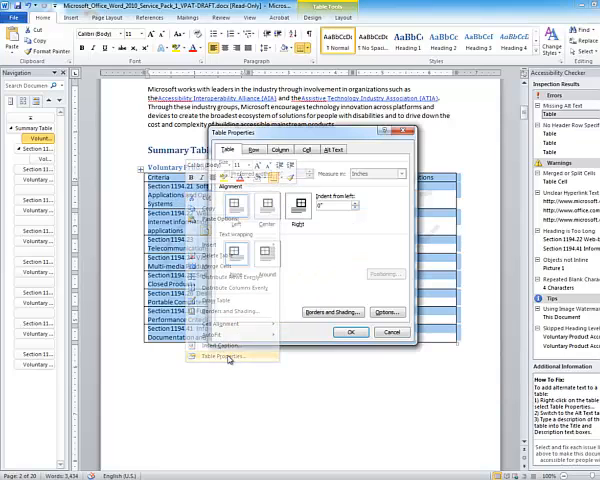
{"action": "left_click", "coordinate": [333, 149]}
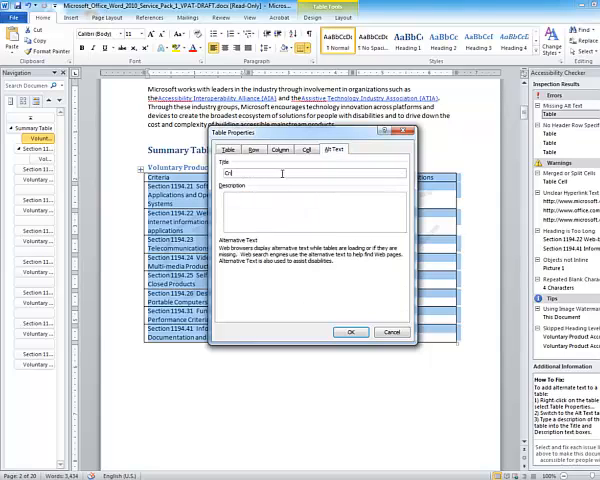
{"action": "type", "text": "Criteria Table"}
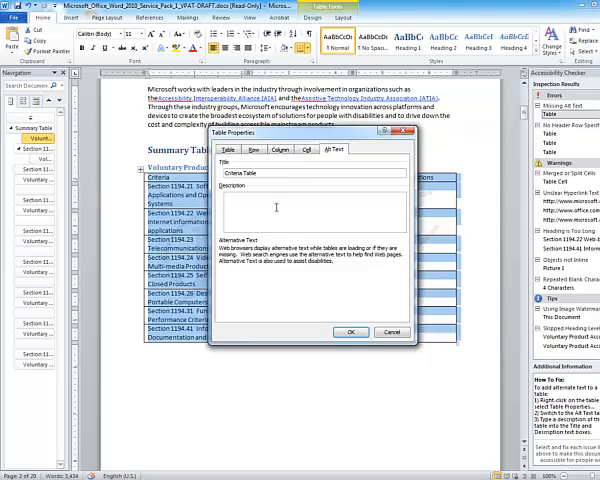
{"action": "type", "text": "This table demonst"}
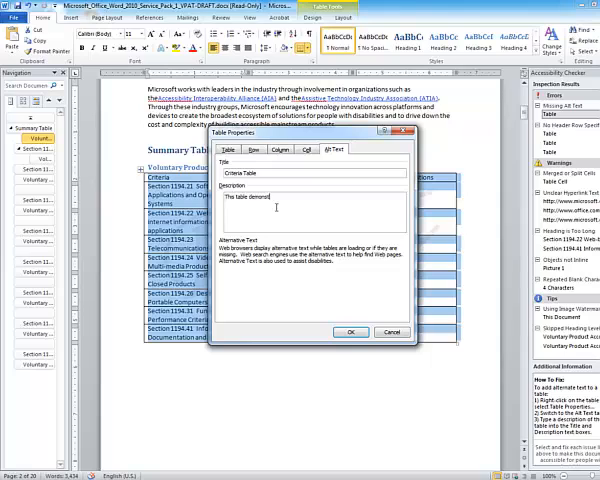
{"action": "type", "text": "features"}
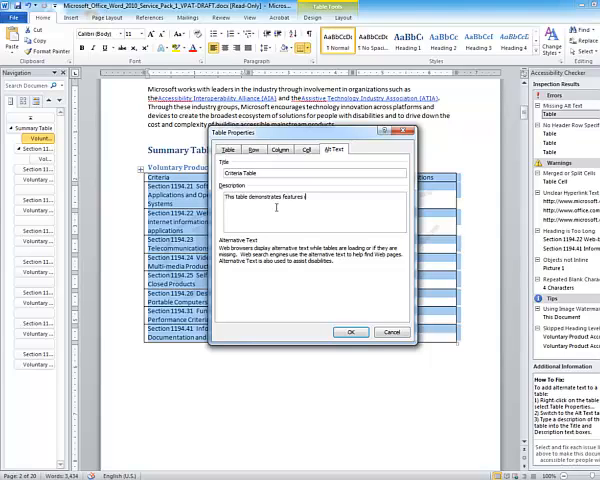
{"action": "type", "text": "in M"}
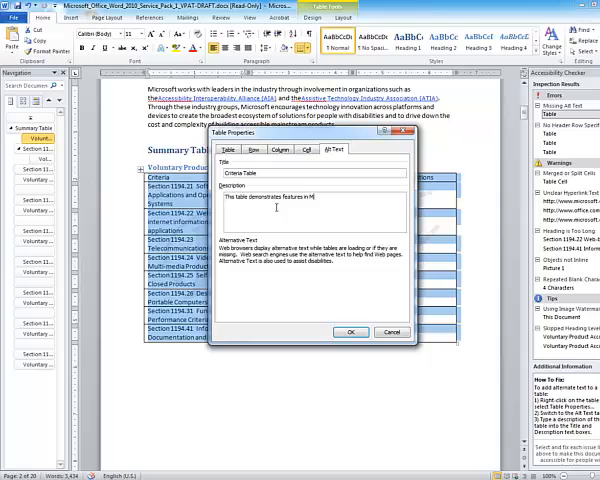
{"action": "type", "text": "Microsoft Wo"}
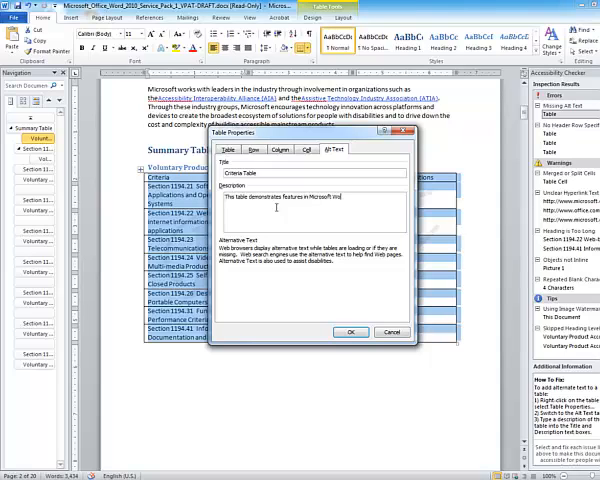
{"action": "left_click", "coordinate": [350, 332]}
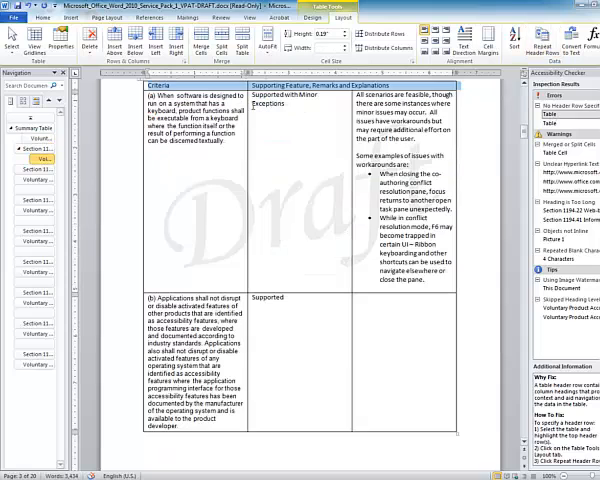
Turn on Repeat Header Rows for the table's top Criteria row.
{"action": "left_click", "coordinate": [540, 37]}
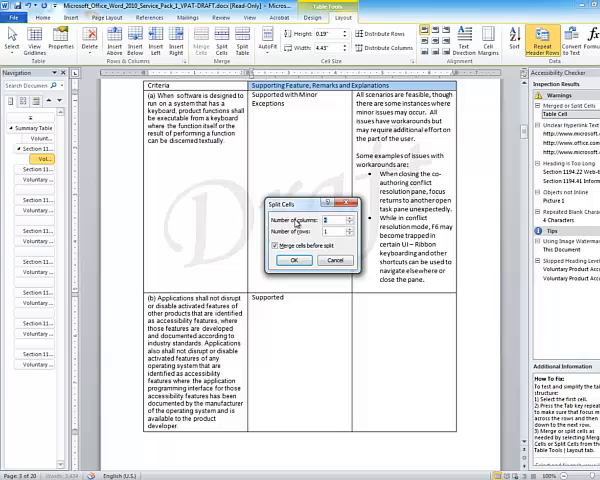
Confirm splitting the merged Supporting Feature heading cell into 2 columns and 1 row.
{"action": "left_click", "coordinate": [293, 260]}
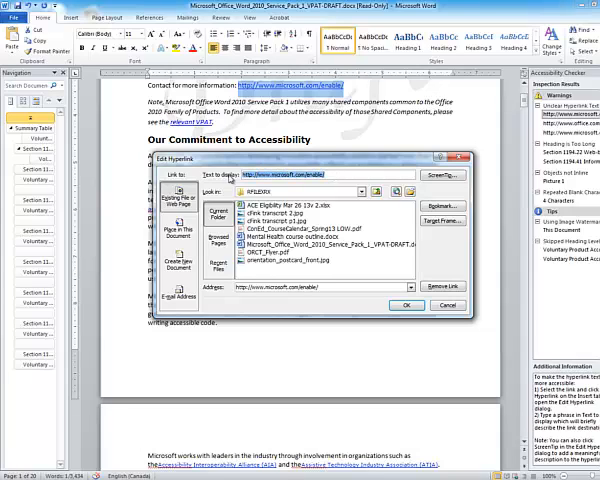
Set the hyperlink's display text to 'Microsoft Word Enable Information for Accessibility'.
{"action": "type", "text": "Microsoft Wor"}
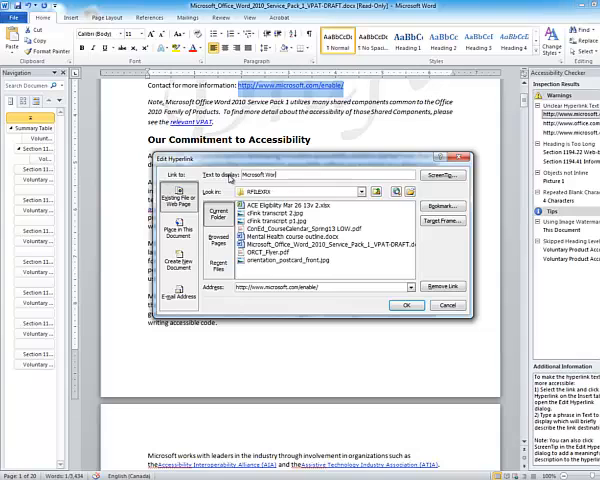
{"action": "type", "text": "Enable Information for Accessibility"}
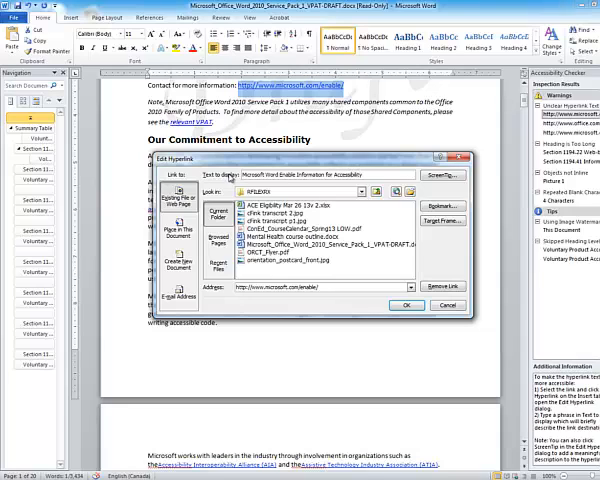
{"action": "left_click", "coordinate": [408, 305]}
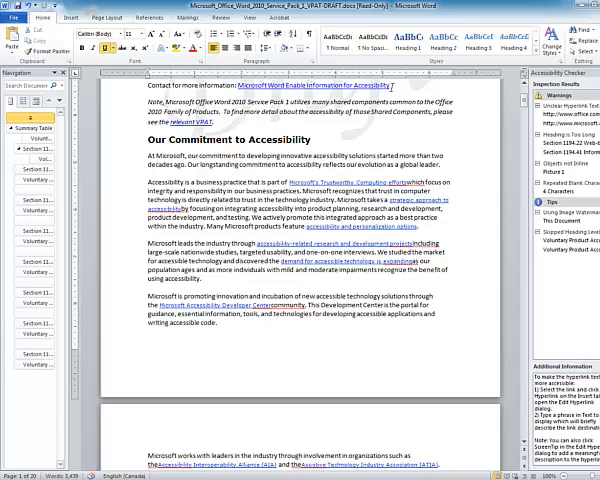
{"action": "mouse_move", "coordinate": [330, 85]}
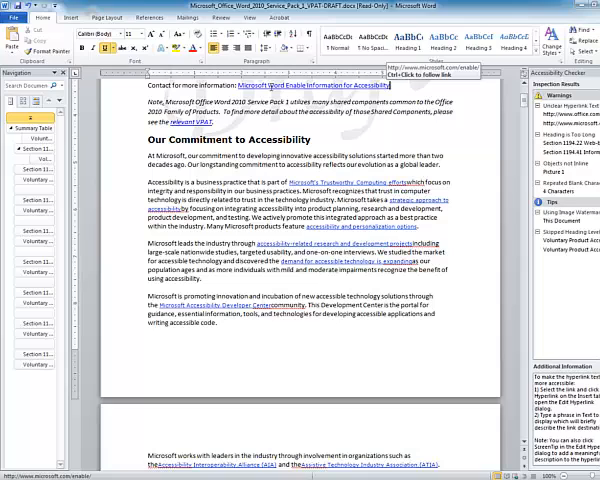